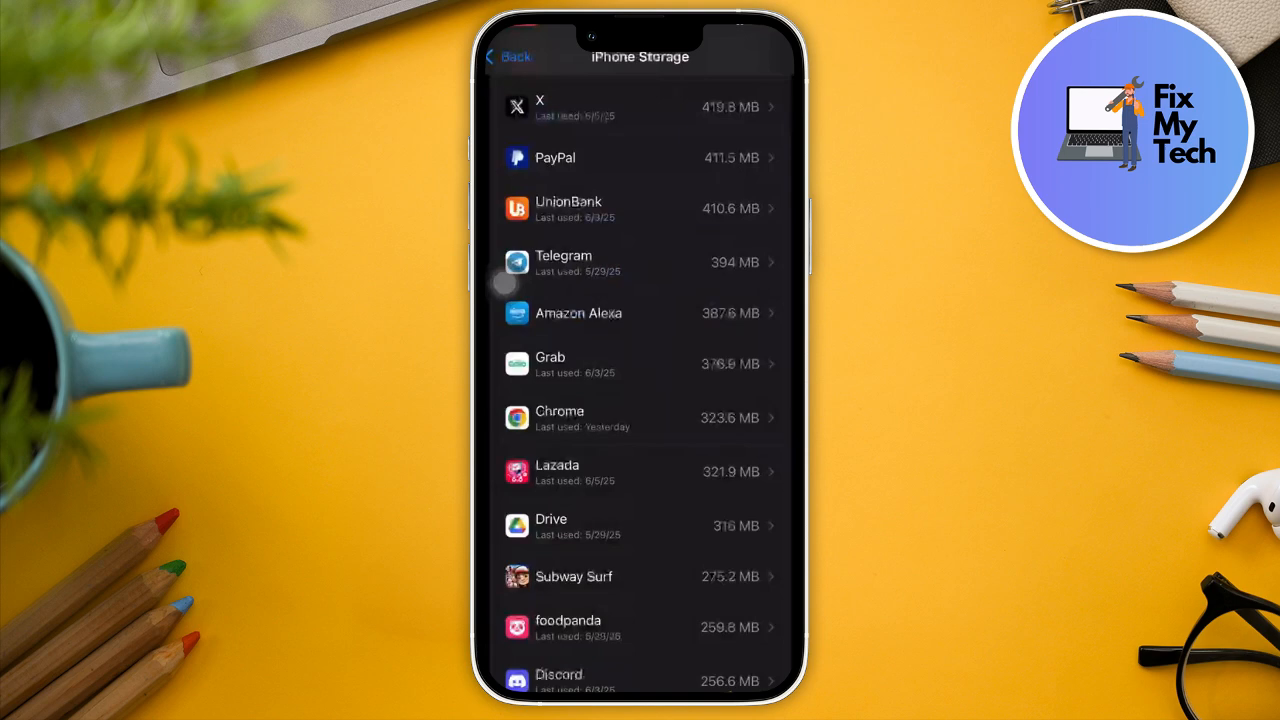
Leave iPhone Storage back to the General settings page and scroll down
click(508, 56)
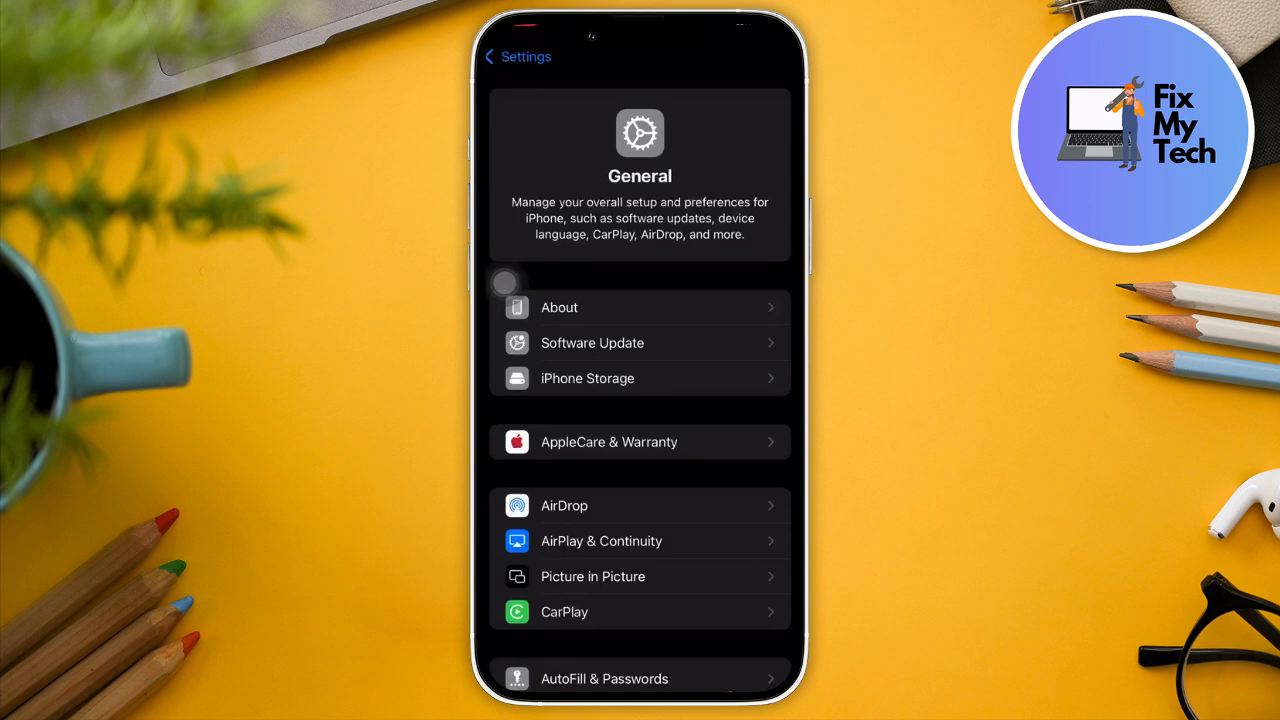
scroll(down, 3)
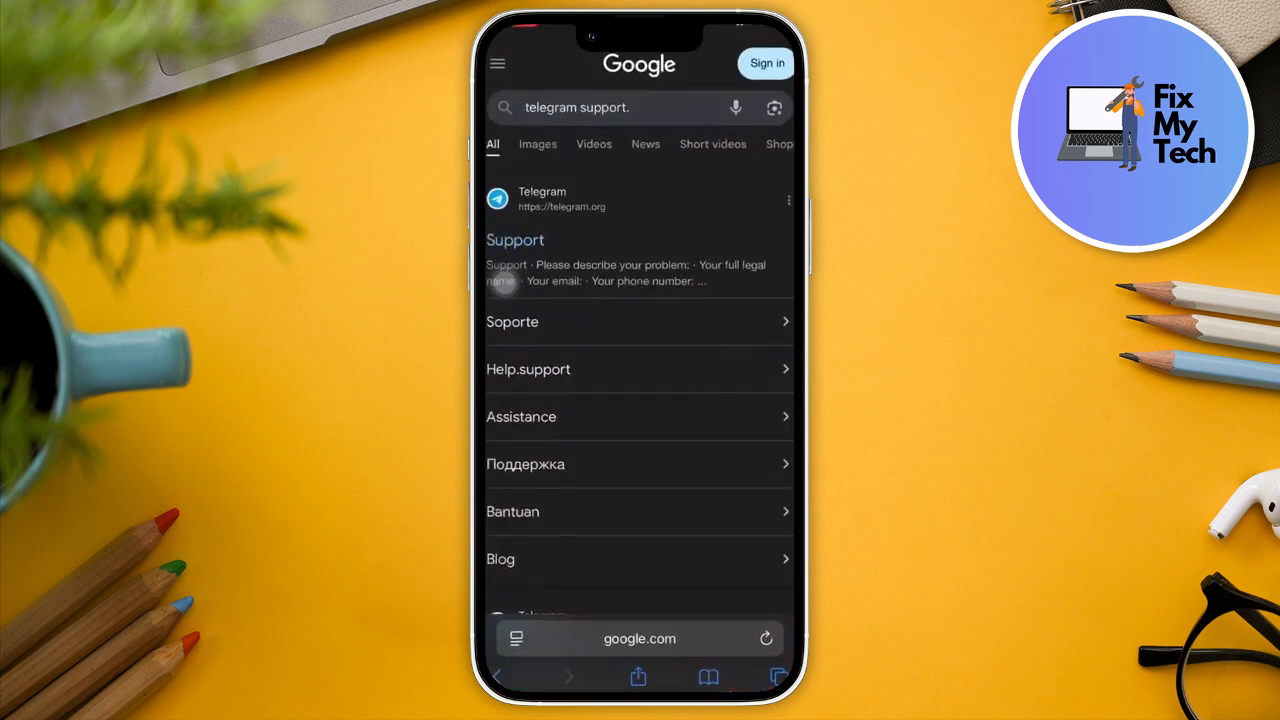
Scroll the 'telegram support' Google results to find the telegram.org Support link
scroll(down, 3)
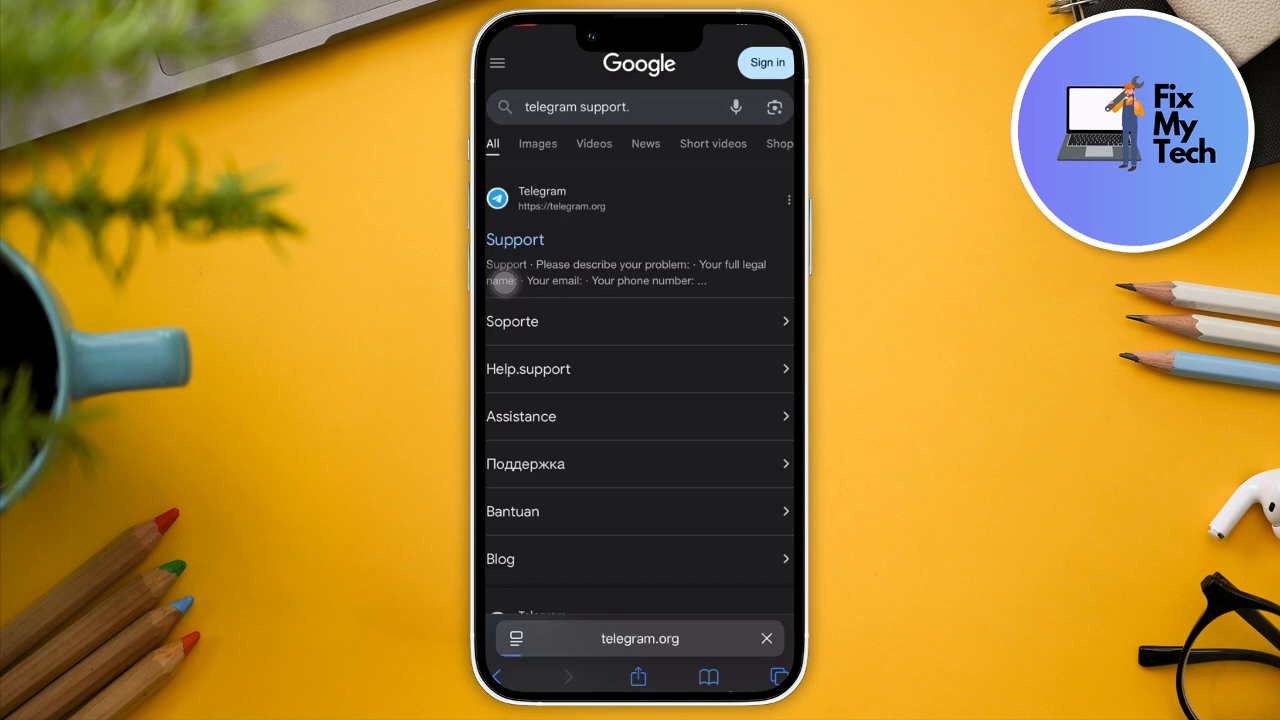
Load the telegram.org Support page and start filling the form, scrolling toward the phone field
click(515, 239)
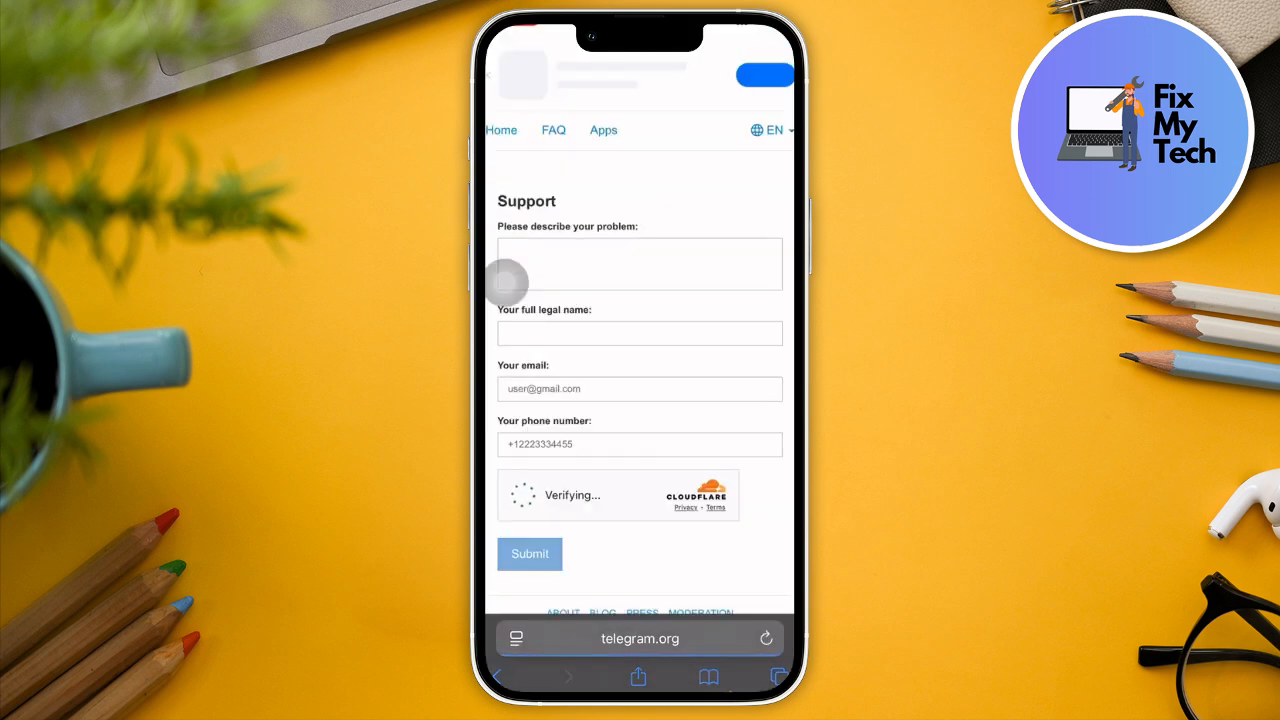
click(639, 263)
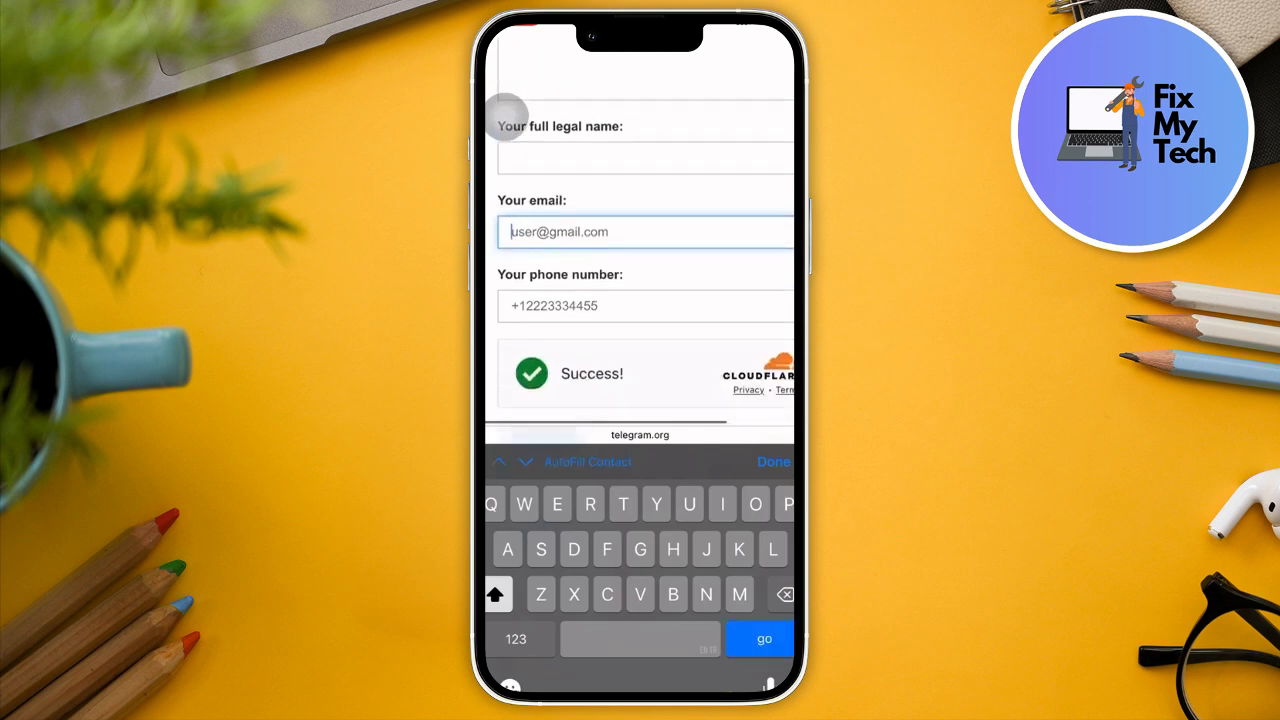
scroll(down, 3)
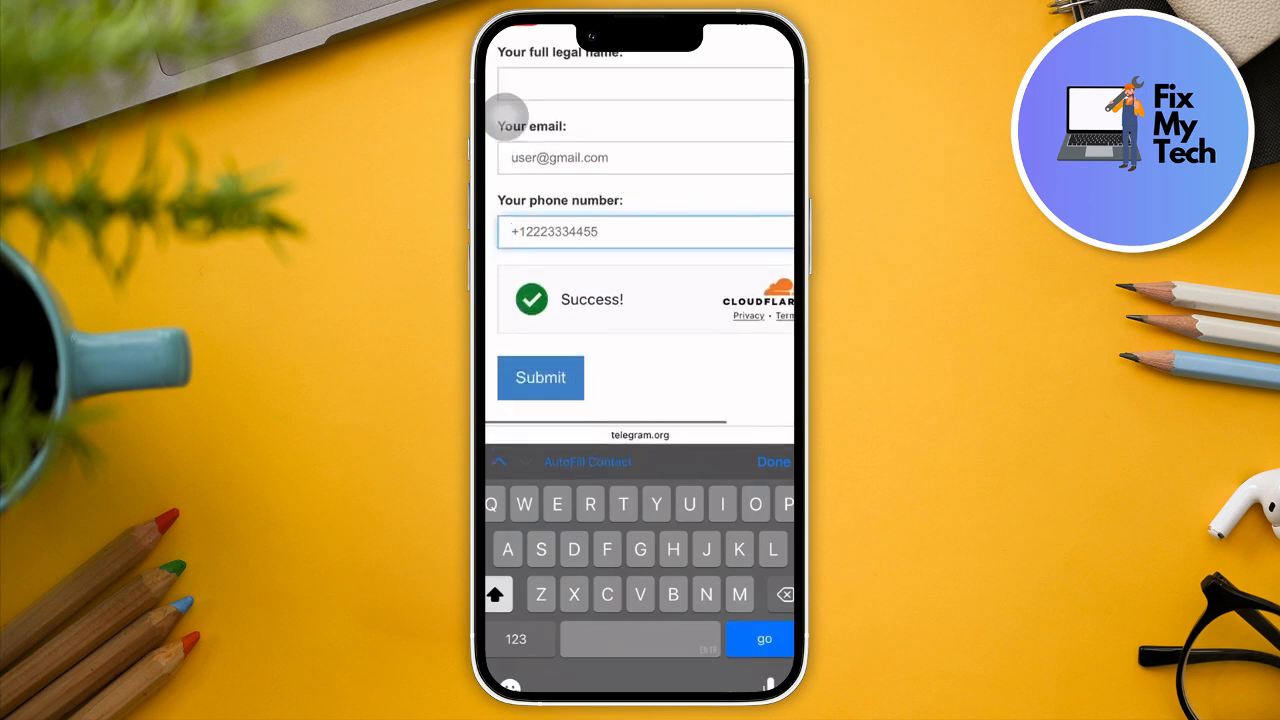